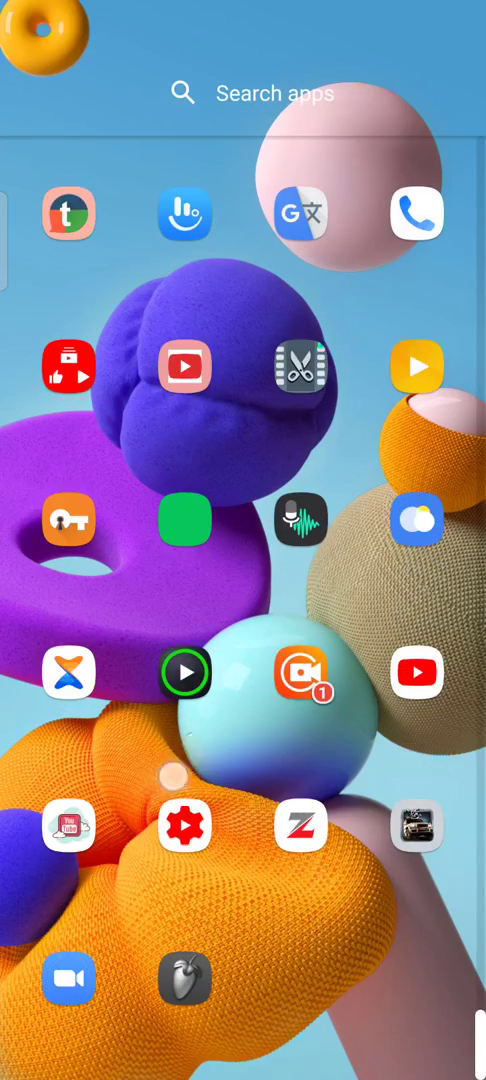
- Search the app drawer for 'u' and launch UTube Unlimited views to show its test interstitial ad
scroll("left", 3)
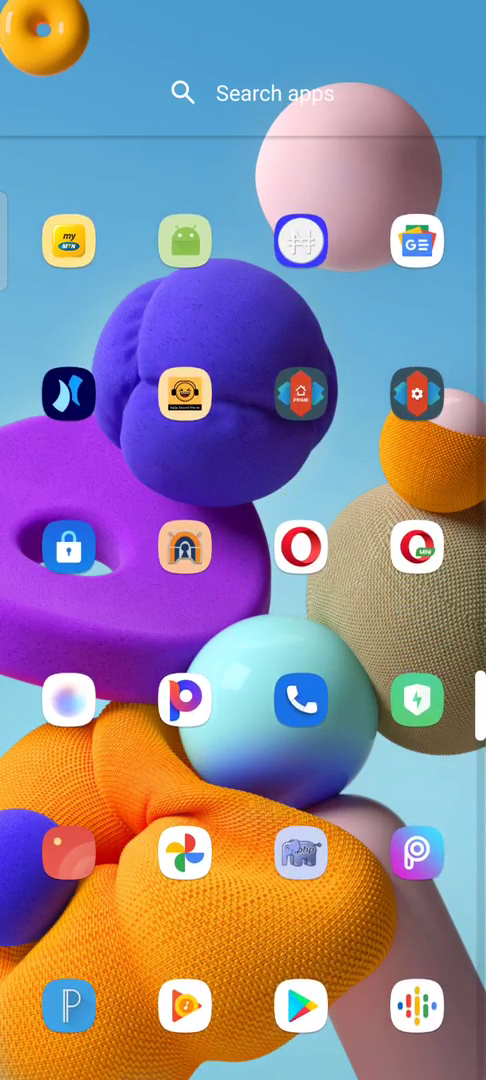
left_click(270, 92)
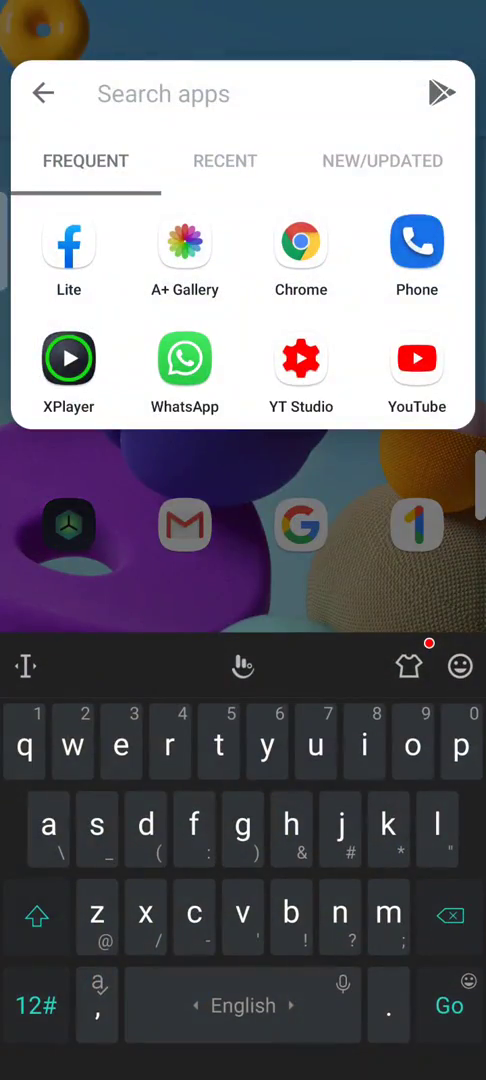
type("u")
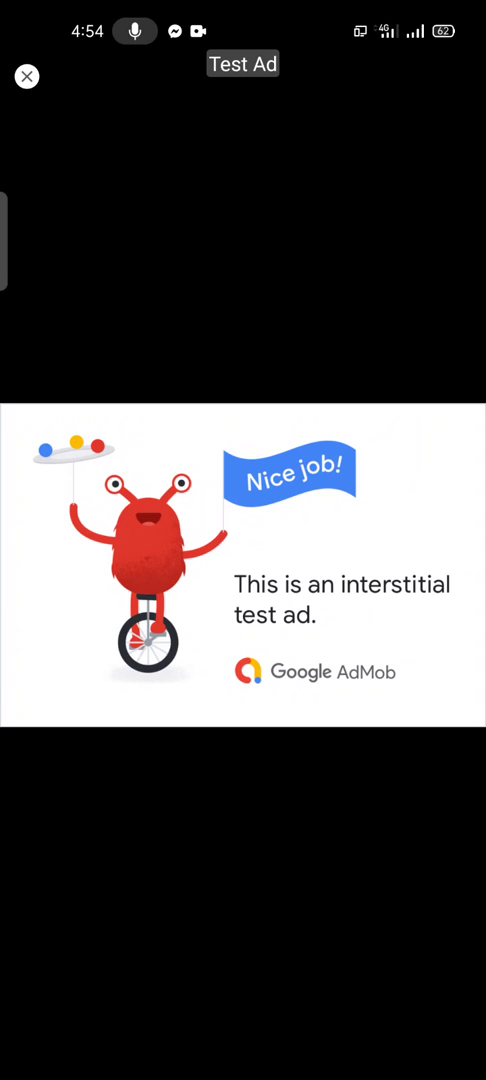
- Close the test ad, back out of the project editor and dismiss the full-page ad to reach My Projects
left_click(26, 76)
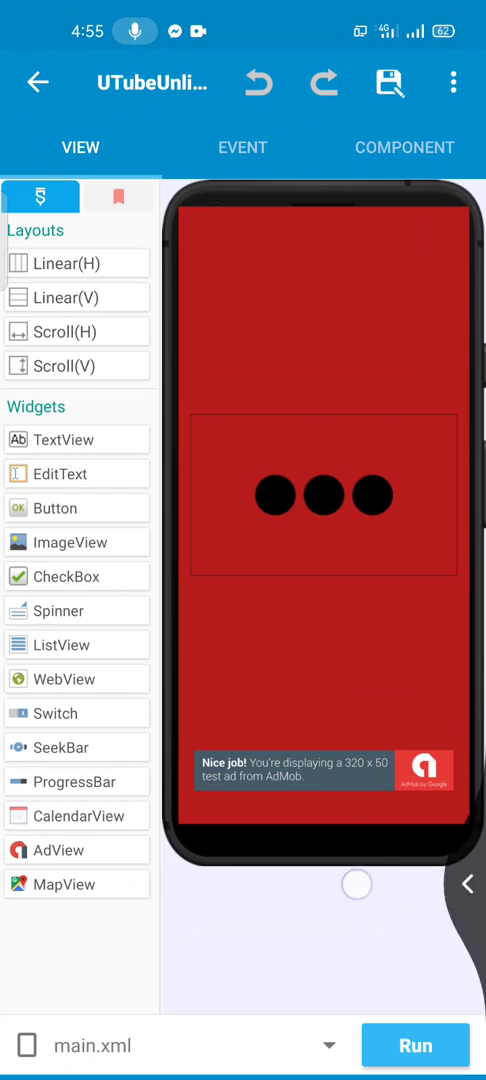
left_click(416, 1044)
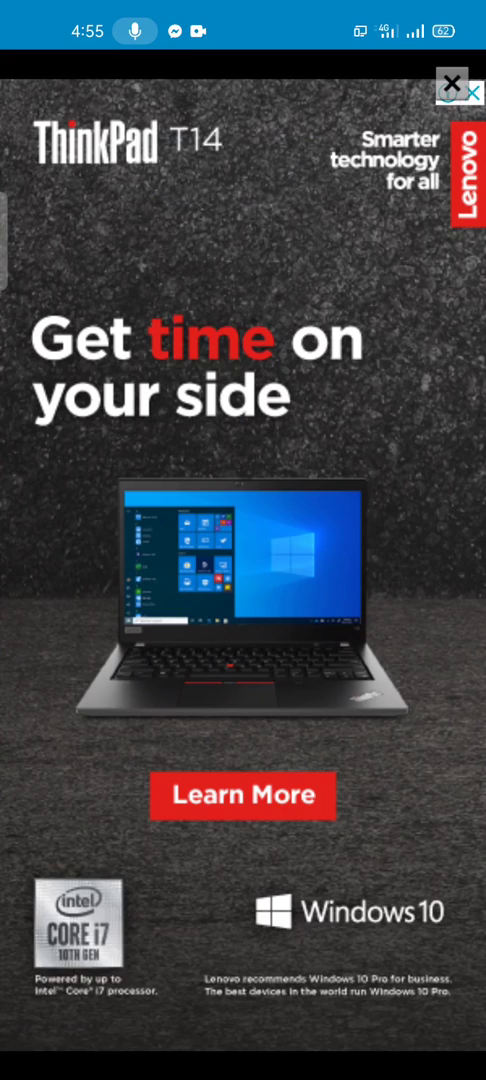
left_click(452, 82)
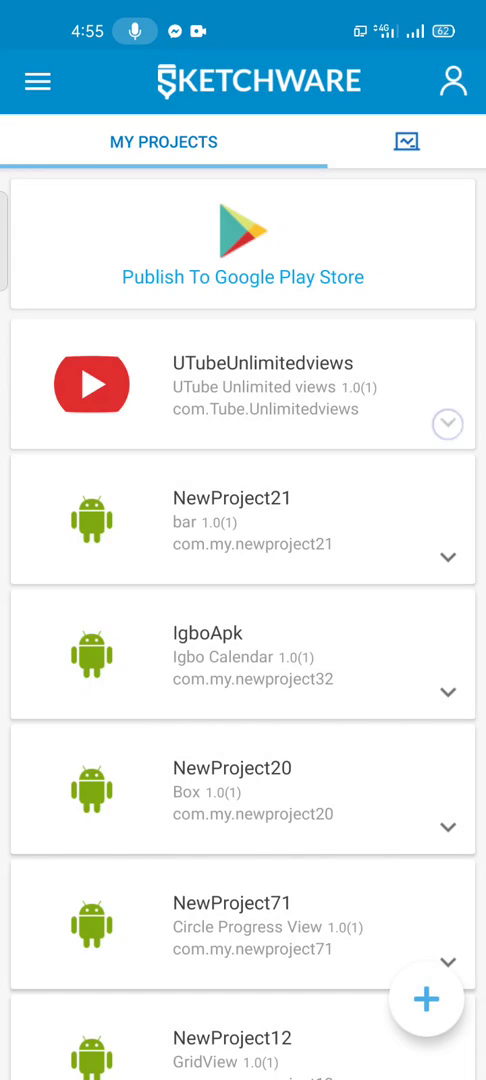
- Dismiss the account sign-in sheet and reach the Premium Features subscription page
left_click(454, 82)
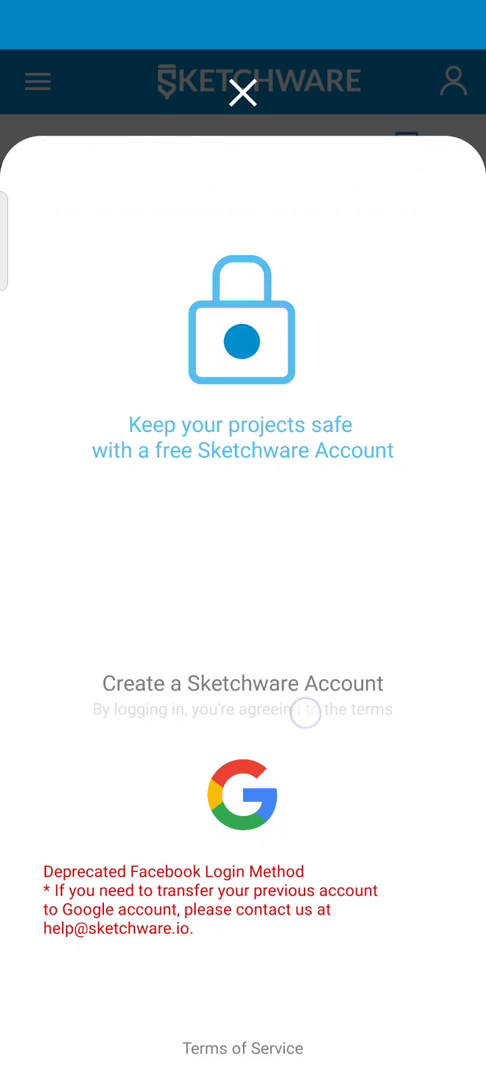
left_click(242, 796)
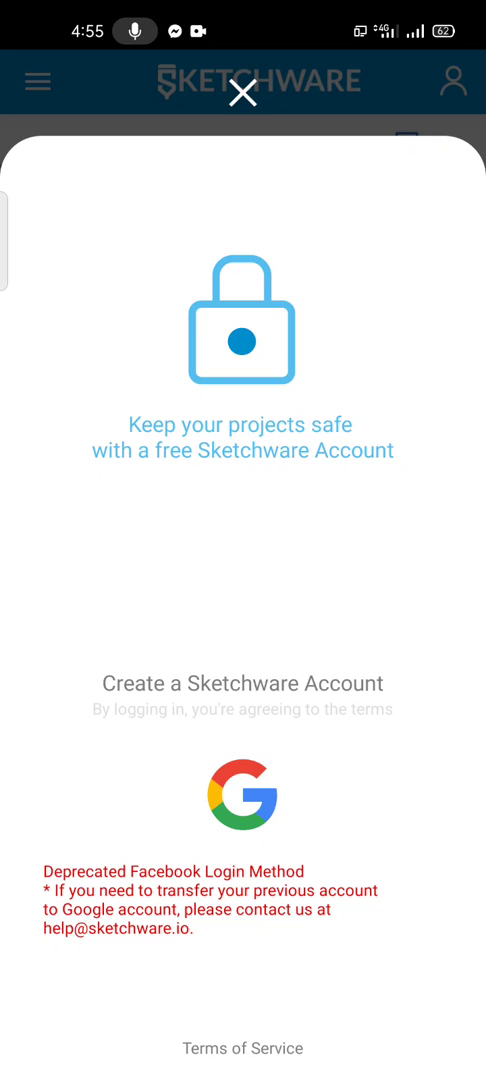
left_click(242, 796)
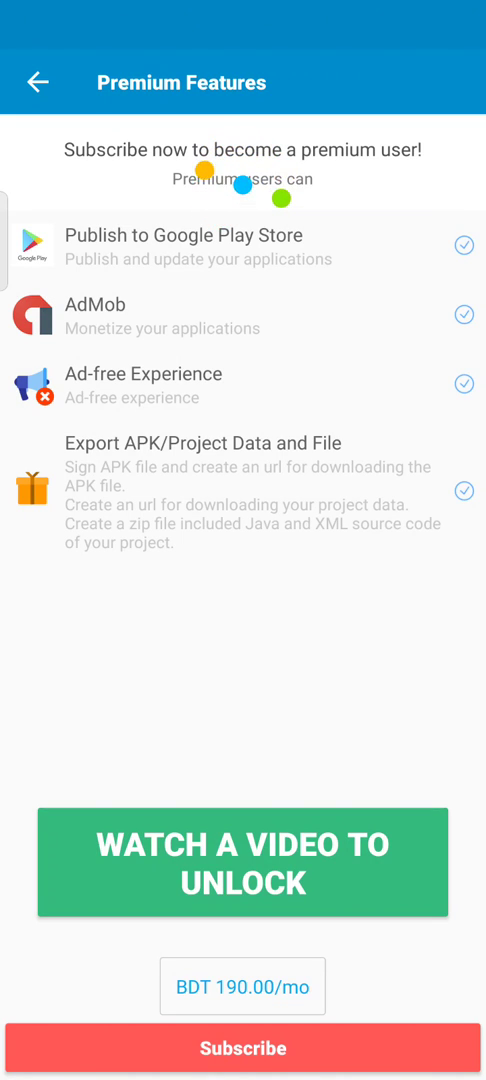
- Watch a video ad to unlock Export Project, then start signing the project's APK
left_click(242, 864)
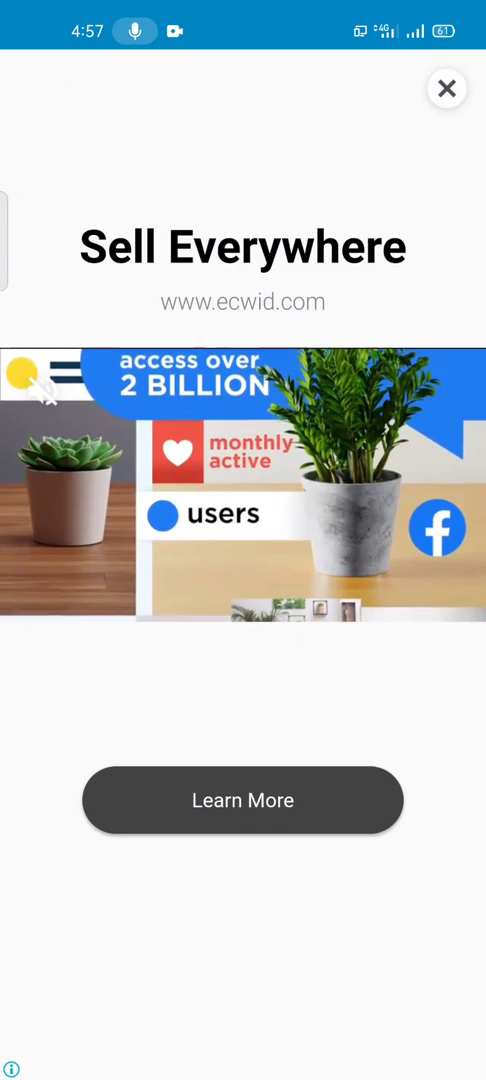
left_click(446, 88)
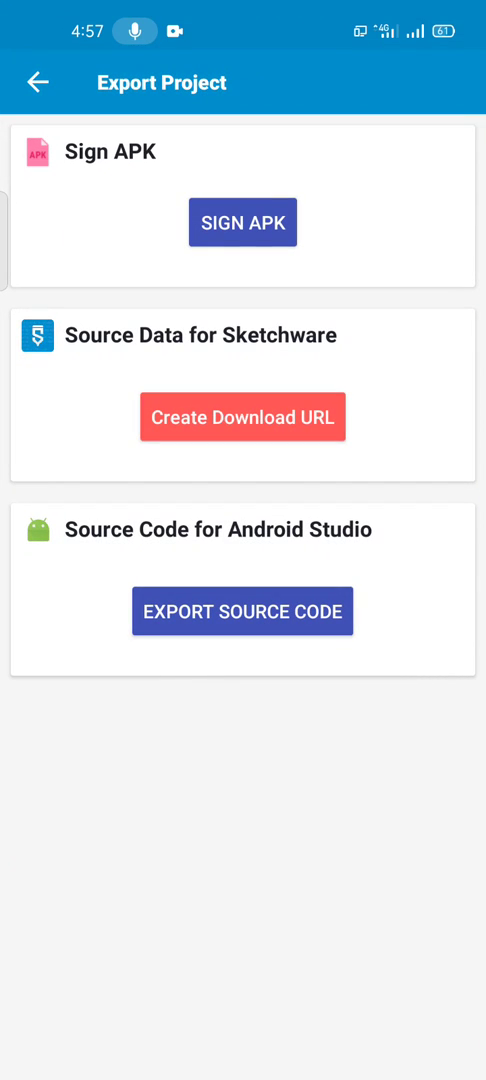
left_click(242, 222)
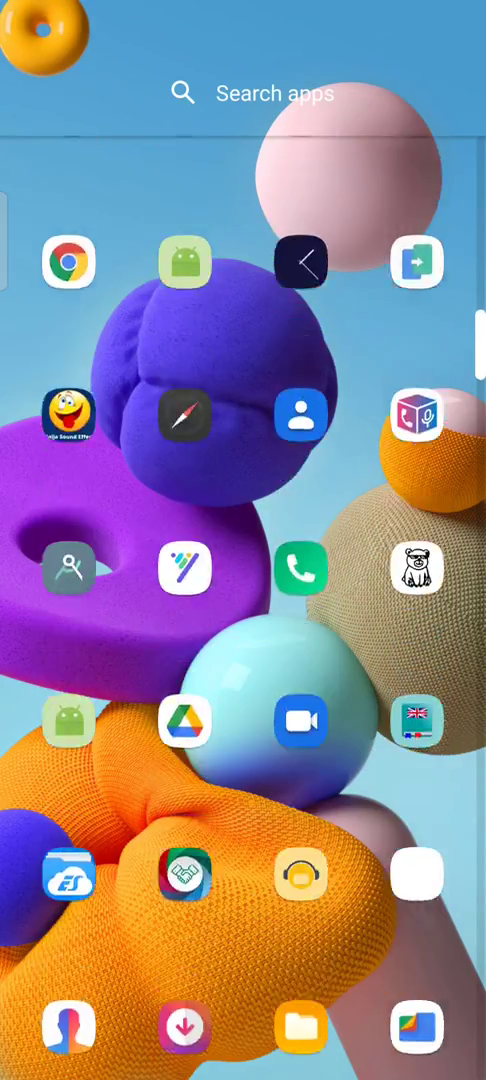
- Browse File Manager's Phone Storage folders down past SKETCHWARE.IO
scroll("left", 3)
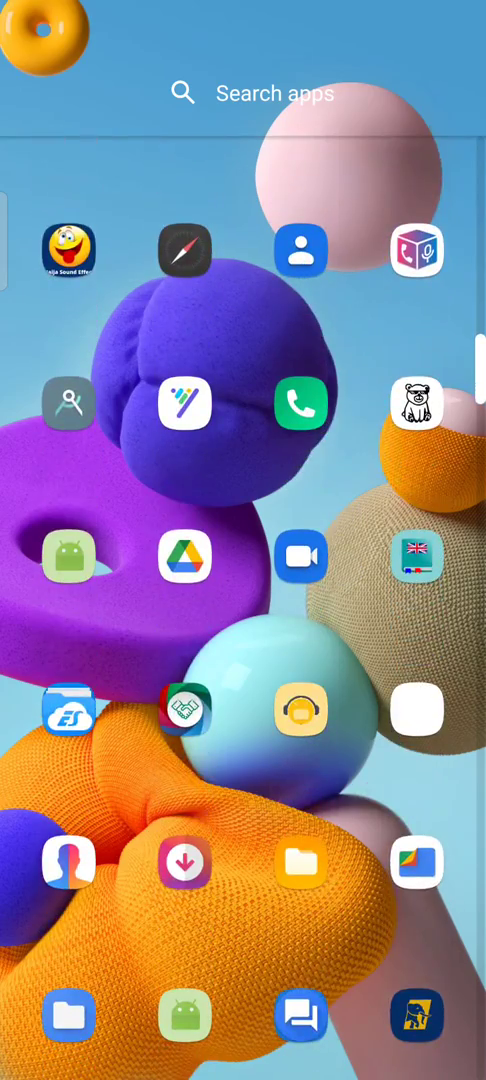
left_click(68, 708)
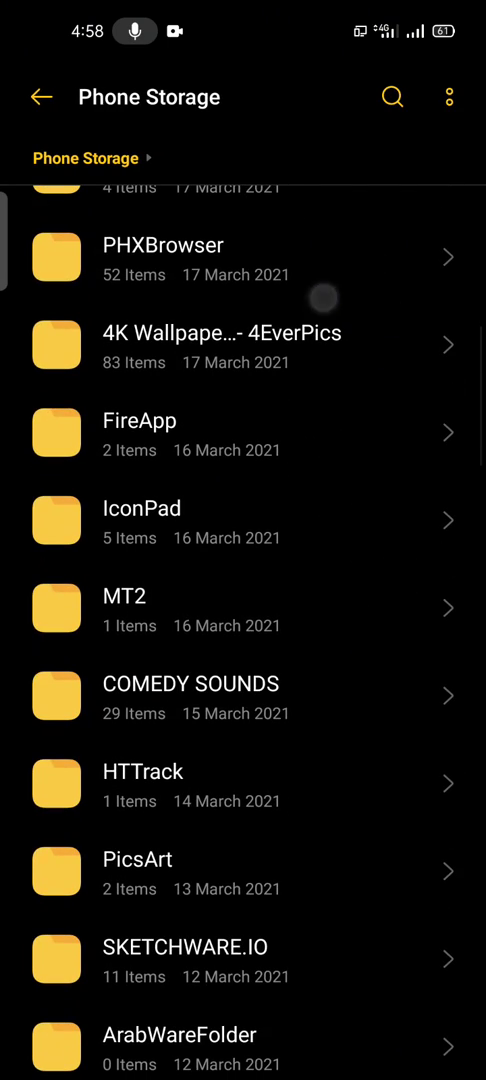
scroll("down", 3)
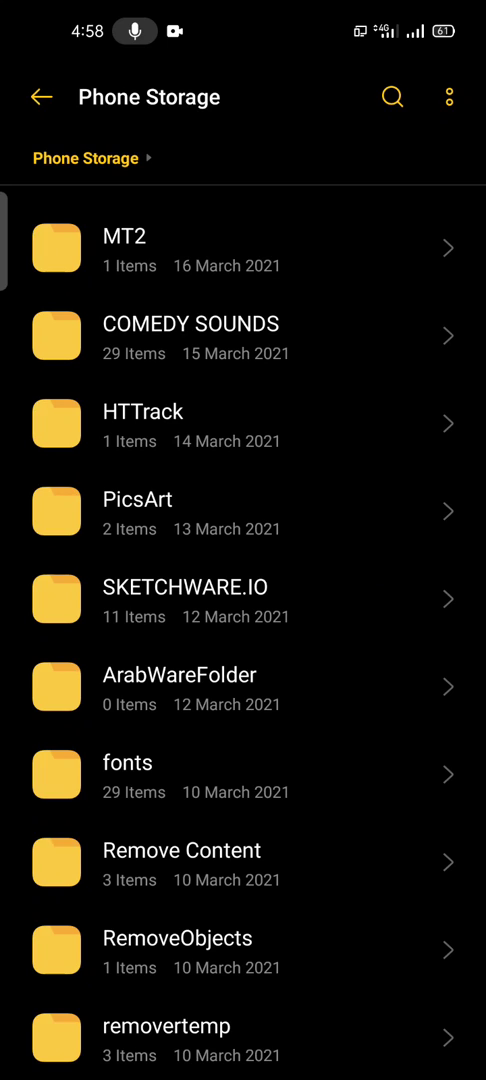
scroll("down", 3)
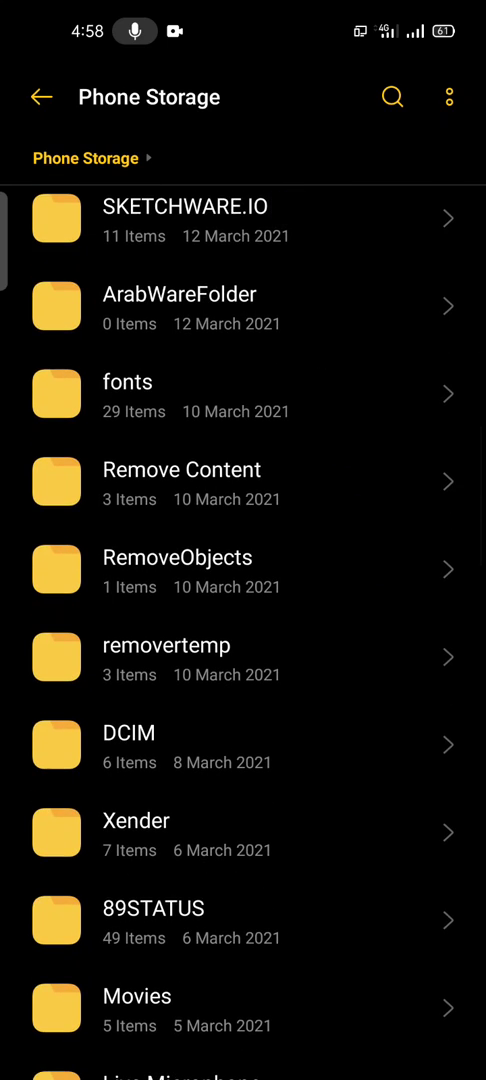
scroll("down", 3)
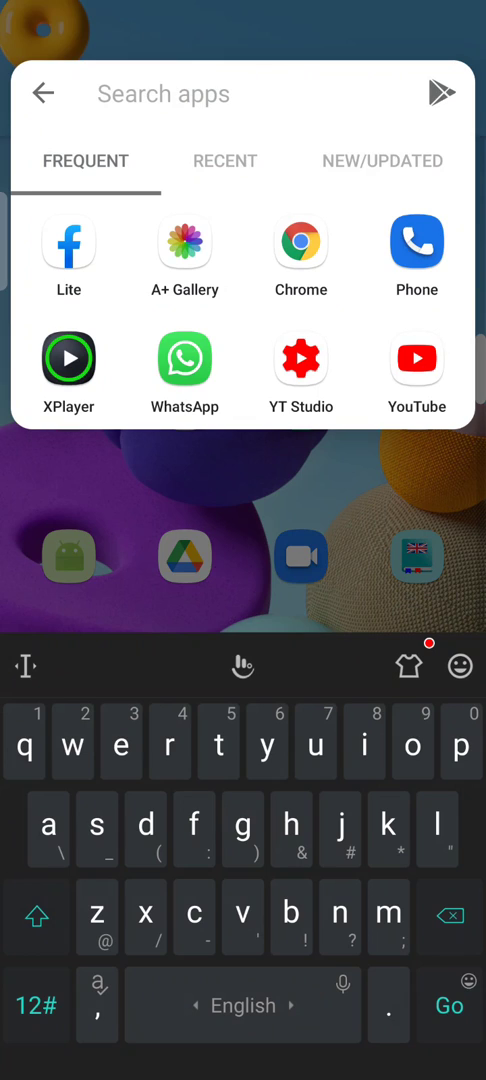
- Uninstall the old UTube Unlimited views and install the signed APK despite the Play Protect warning
type("u")
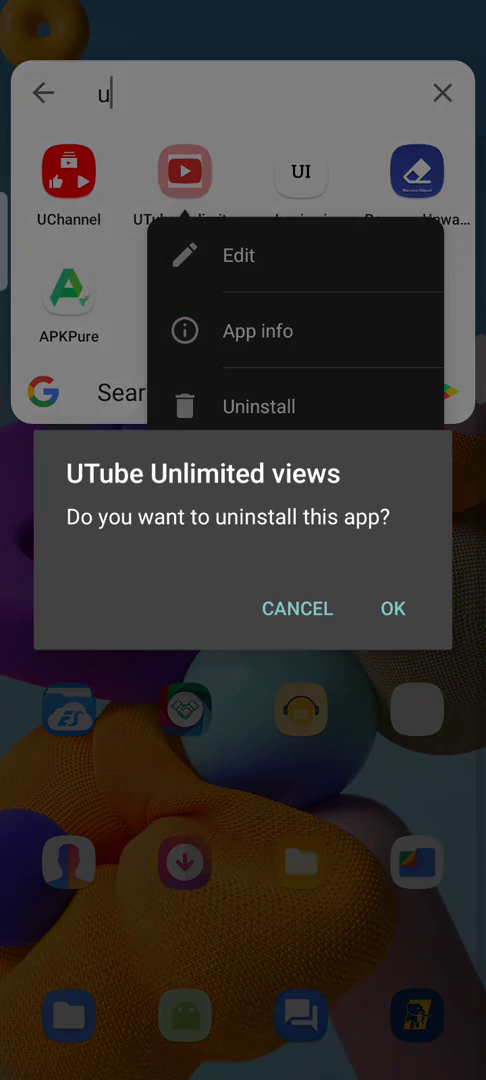
left_click(392, 608)
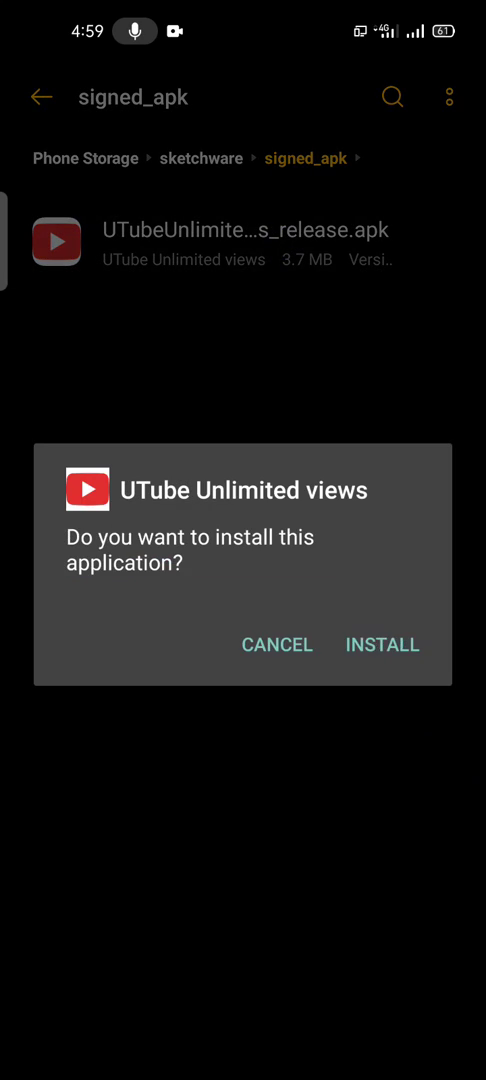
left_click(380, 644)
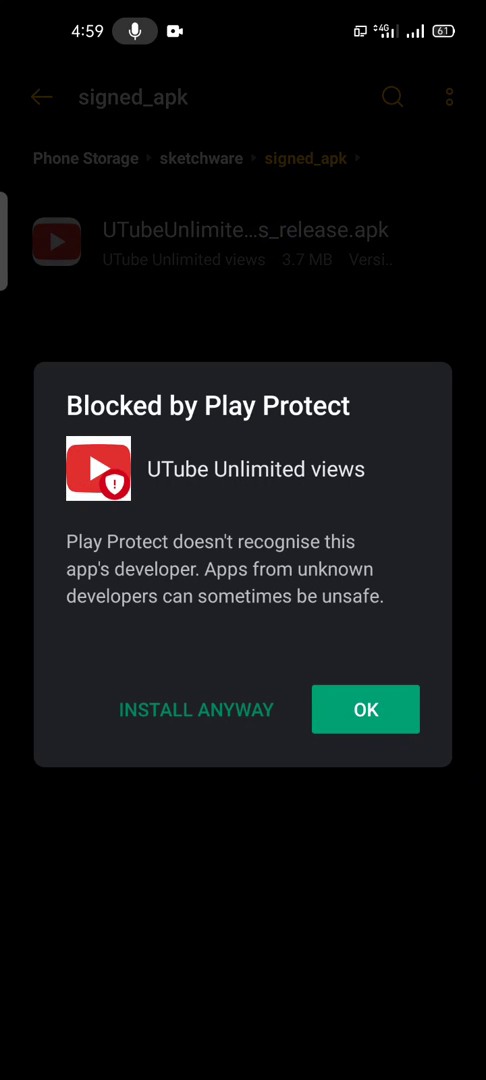
left_click(196, 710)
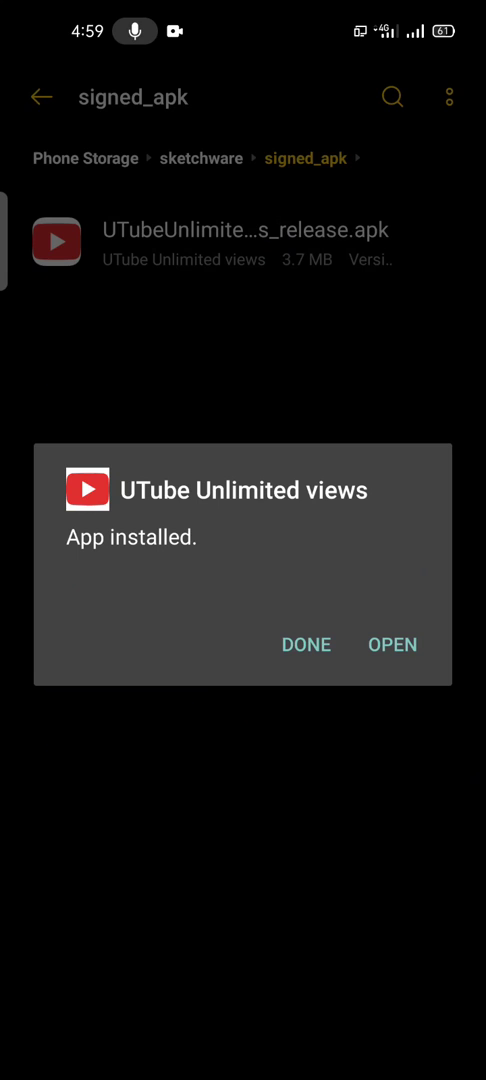
- Launch the newly installed app and decline sending it for Play Protect scanning
left_click(392, 644)
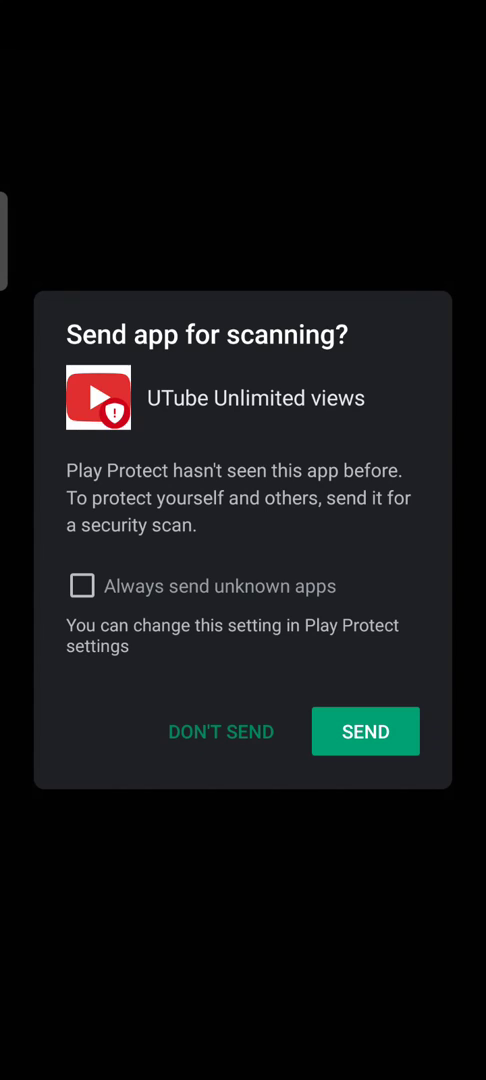
left_click(220, 732)
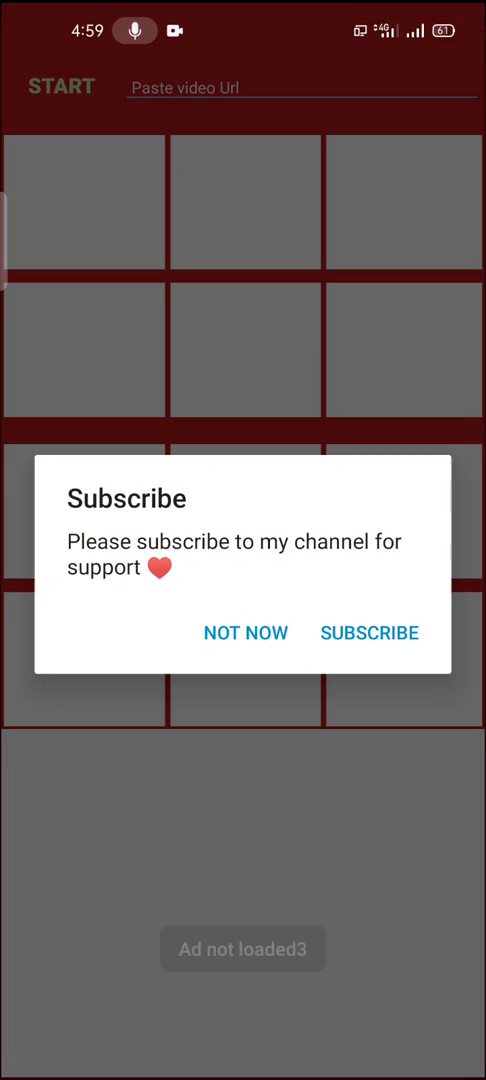
- Choose NOT NOW on the Subscribe dialog and return to the home screen
left_click(244, 632)
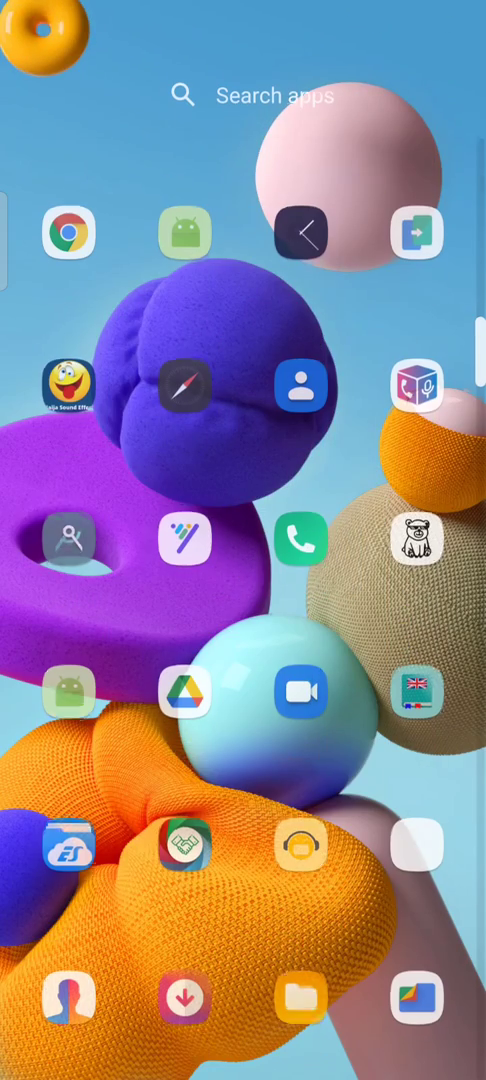
- Launch APK Editor via search 'a' and pick UTube Unlimited views from the installed apps for Common Edit
type("ap")
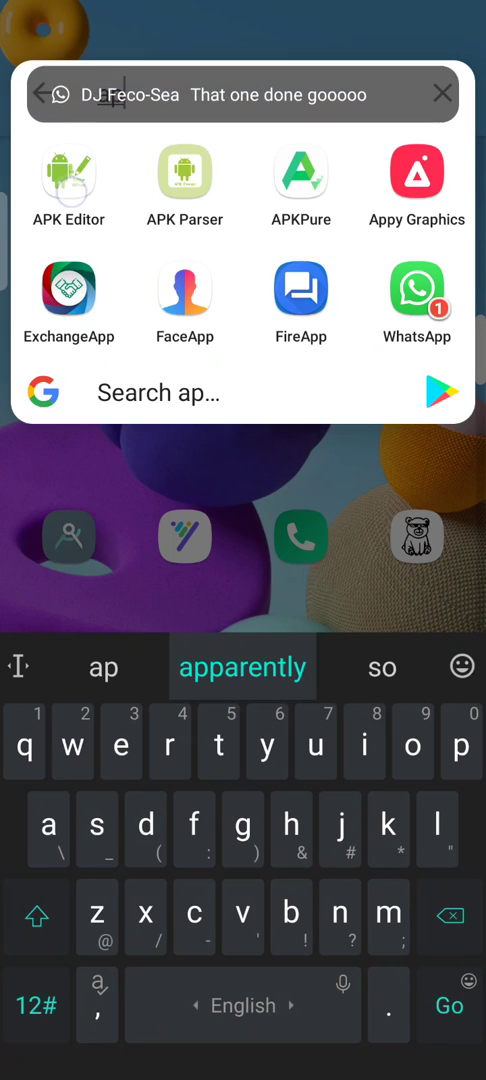
left_click(68, 184)
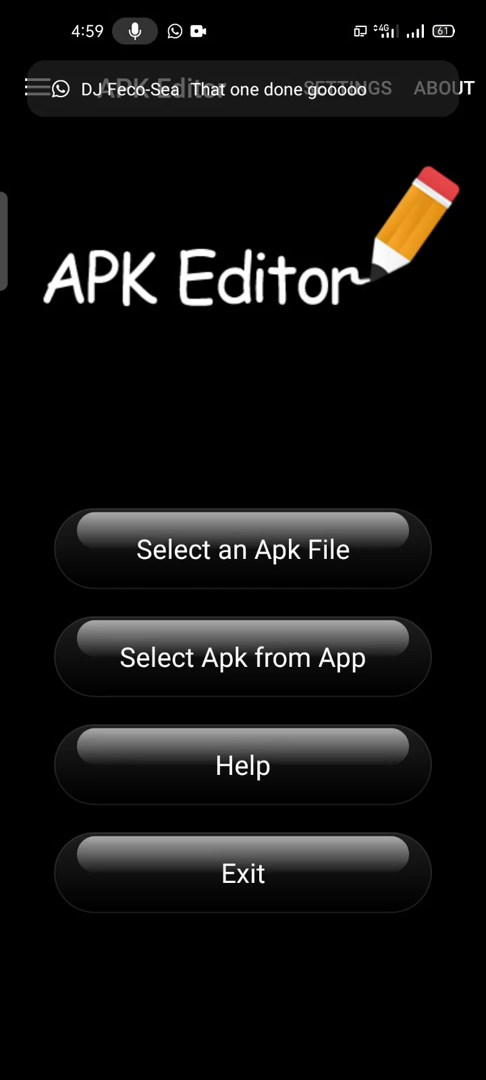
left_click(244, 656)
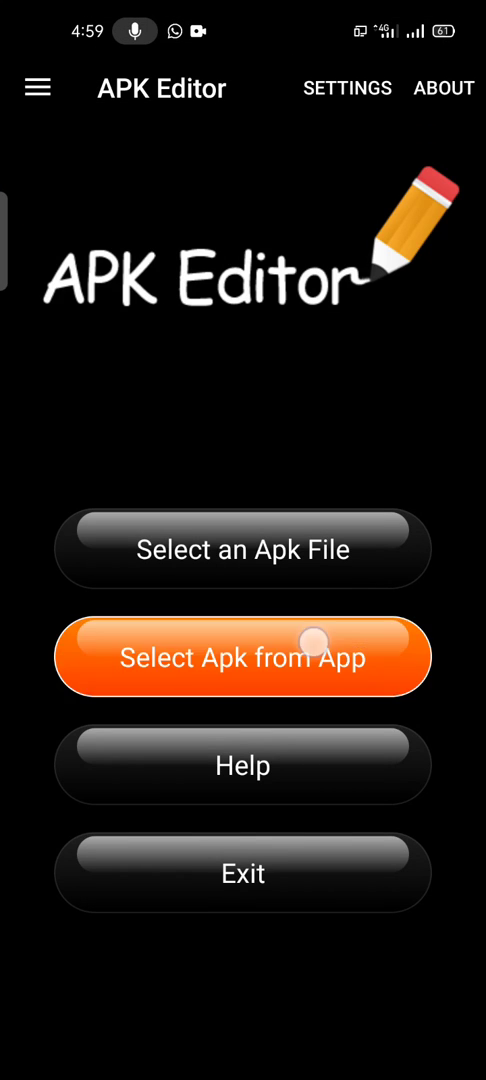
left_click(244, 656)
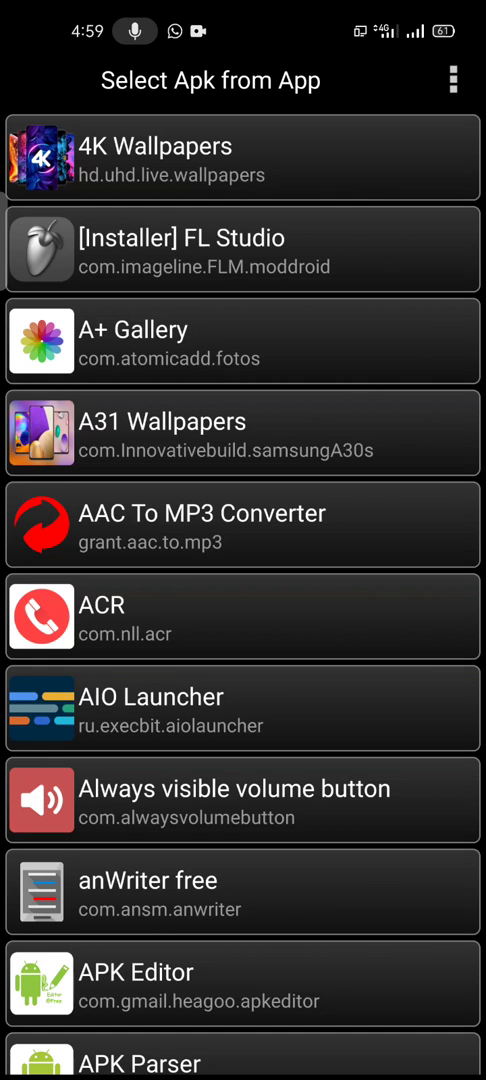
scroll("down", 3)
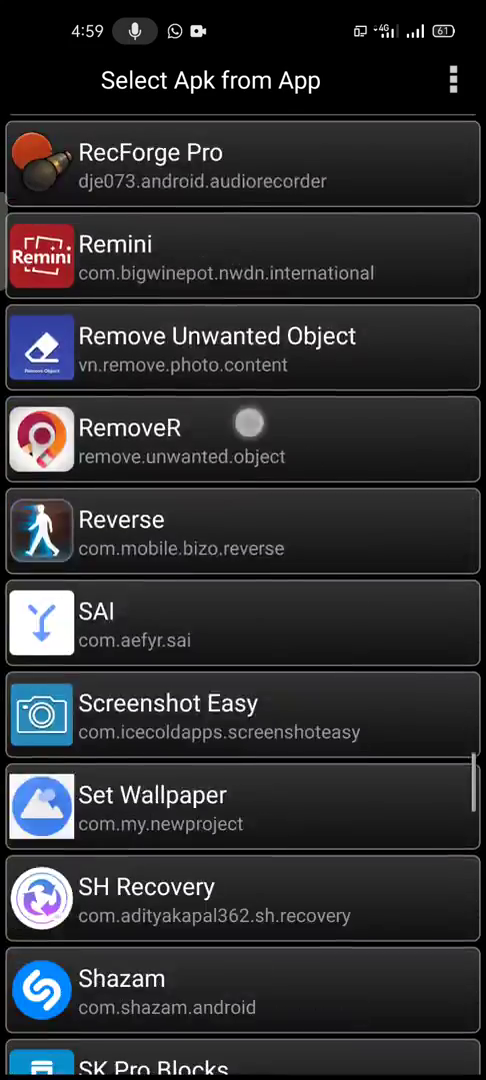
scroll("down", 3)
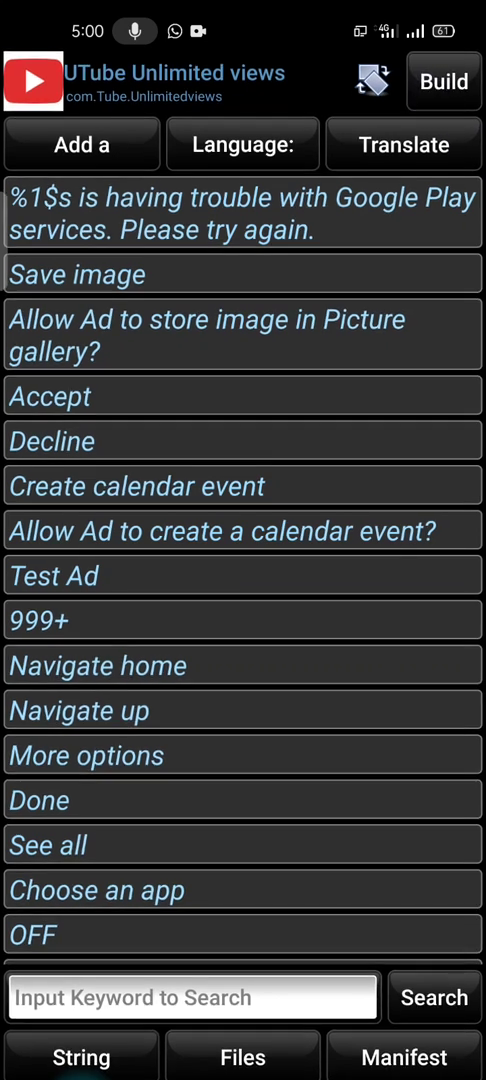
- Build the signed APK, uninstall the old UTube Unlimited views, and start installing the new build
left_click(444, 80)
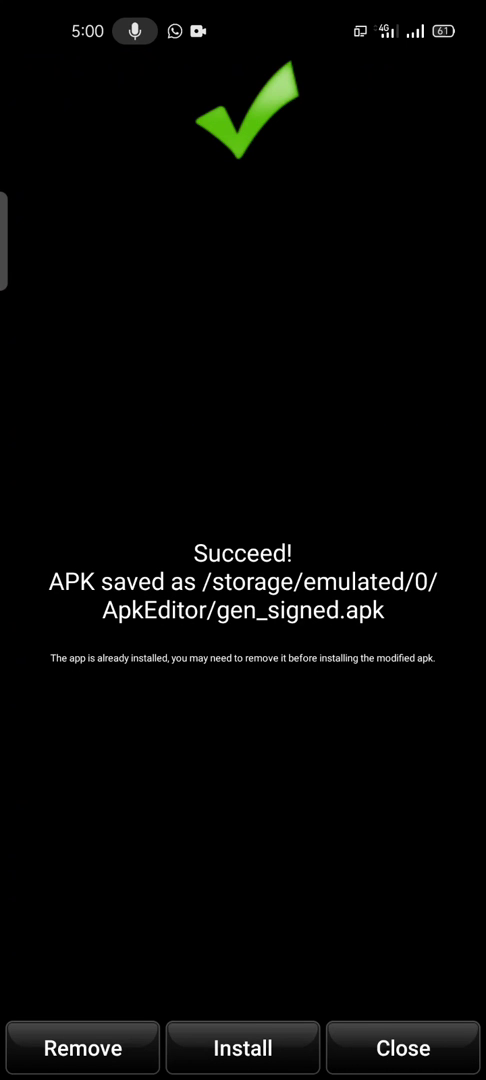
left_click(82, 1048)
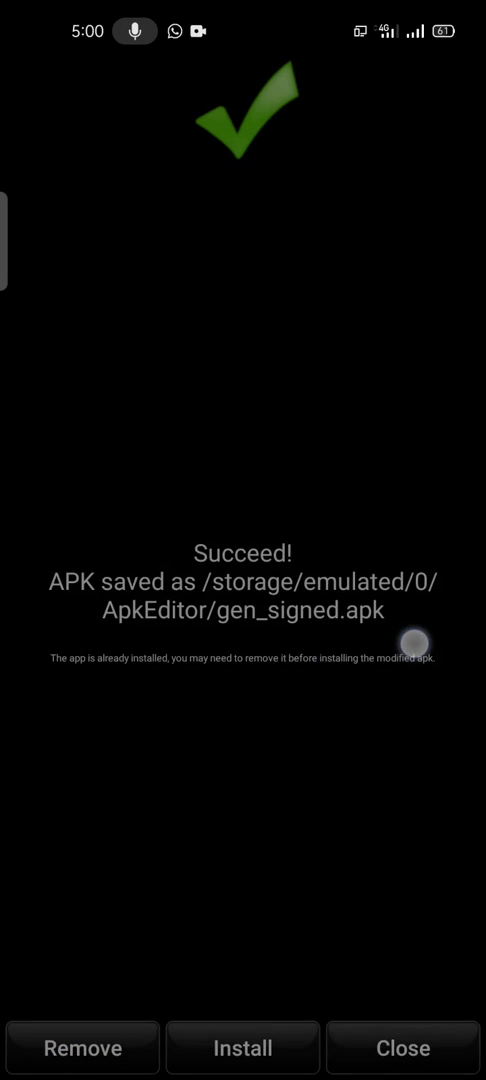
left_click(80, 1048)
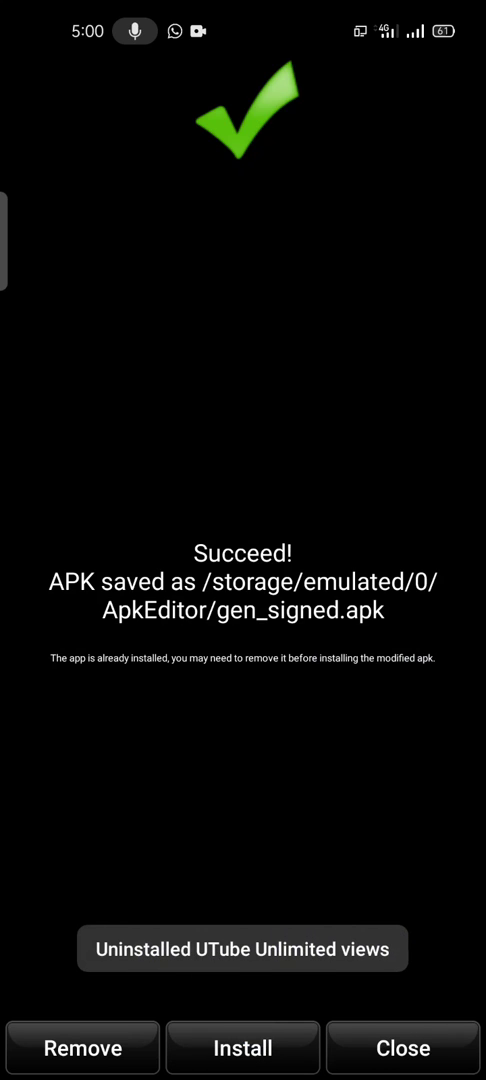
left_click(242, 1048)
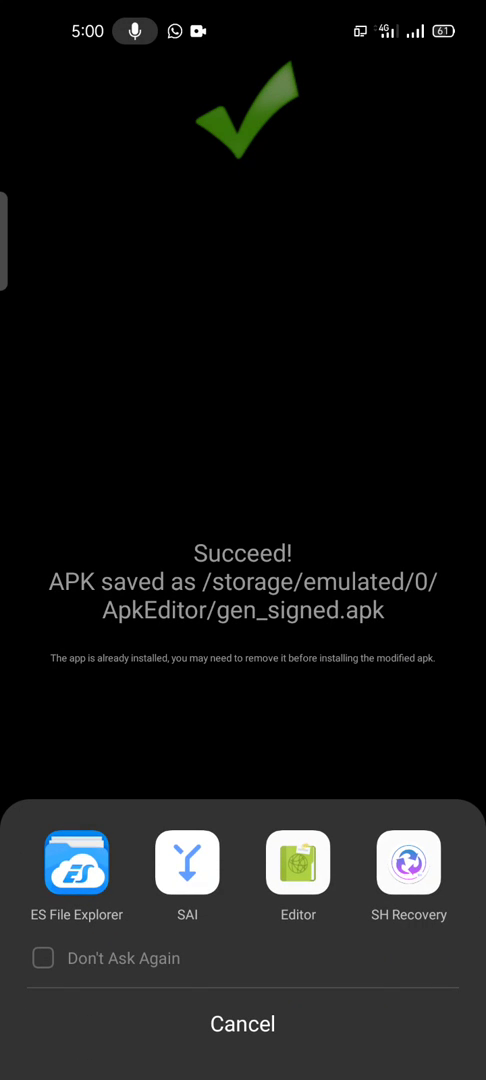
- Install gen_signed.apk through ES File Explorer and launch it to show a real full-screen ad
left_click(76, 864)
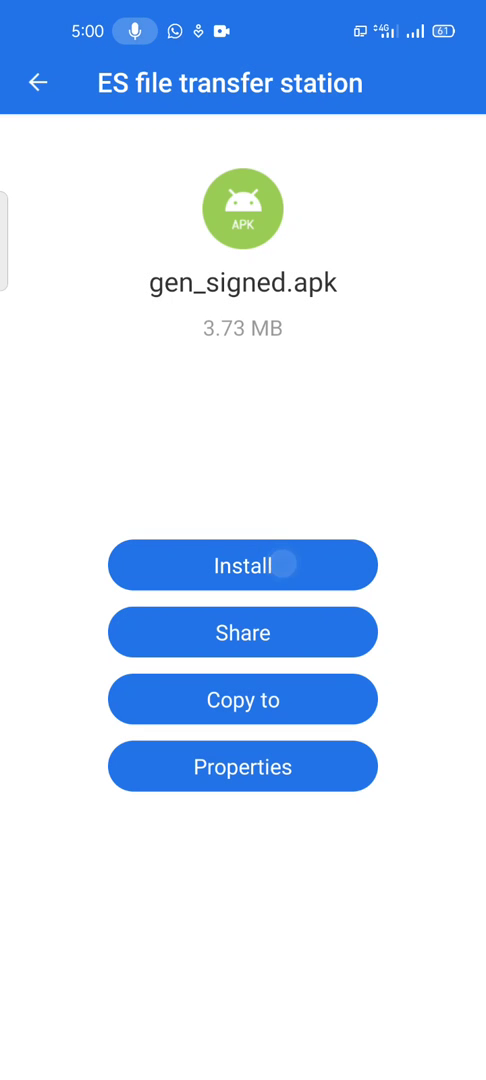
left_click(242, 766)
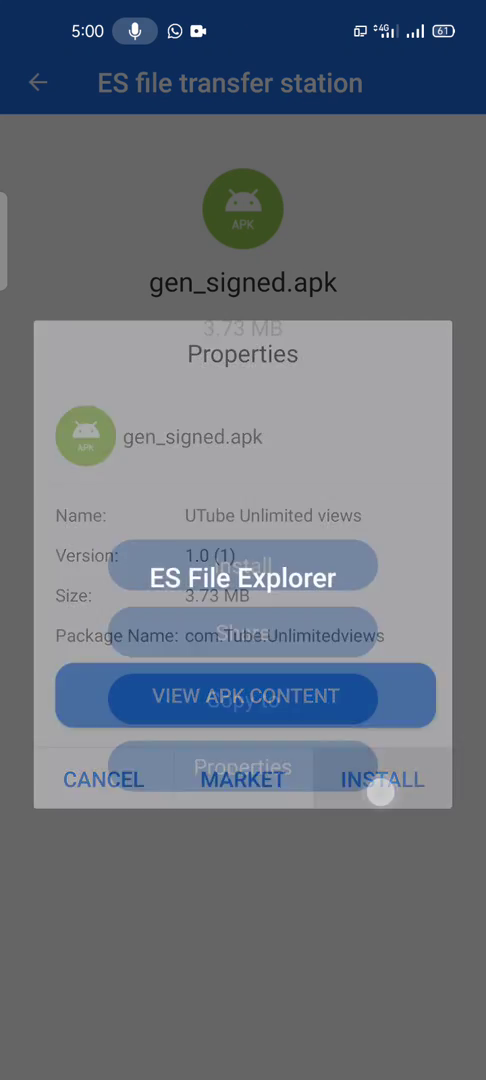
left_click(384, 780)
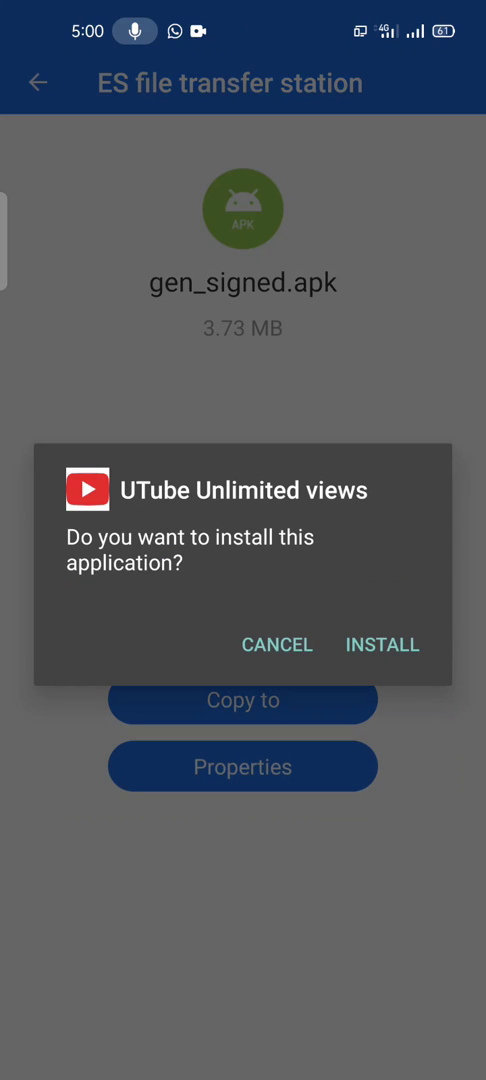
left_click(380, 644)
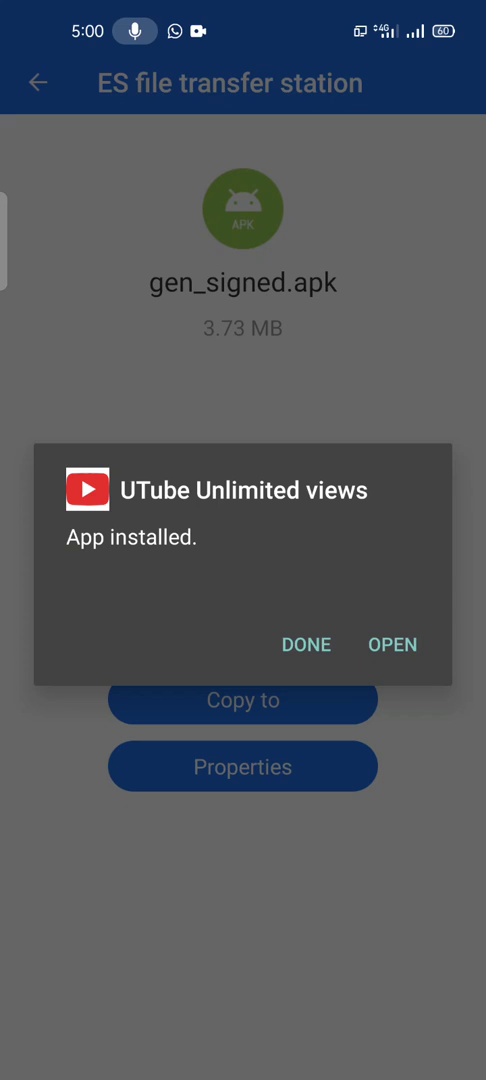
left_click(392, 644)
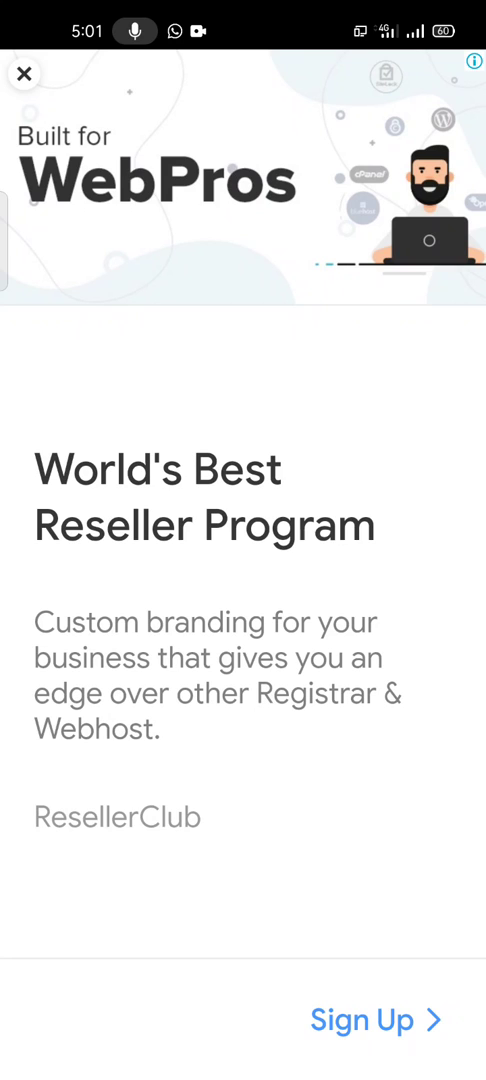
- Close the full-page ResellerClub ad to reveal the main screen with real StreamYard banner ads
left_click(24, 74)
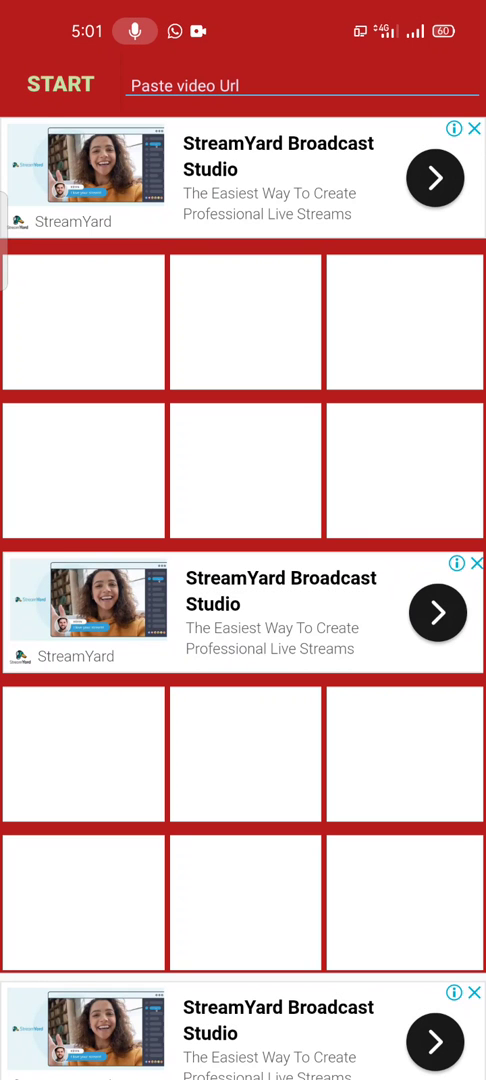